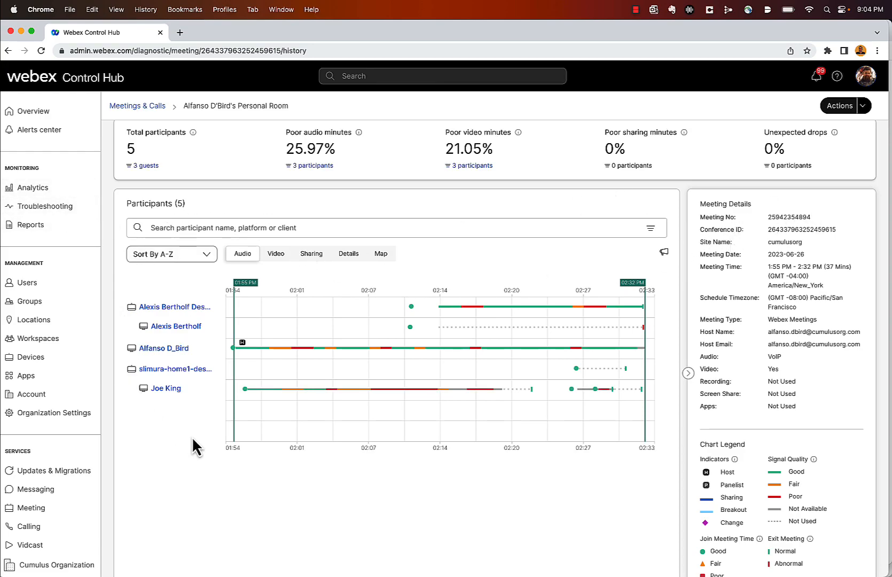
mouse_move(175, 449)
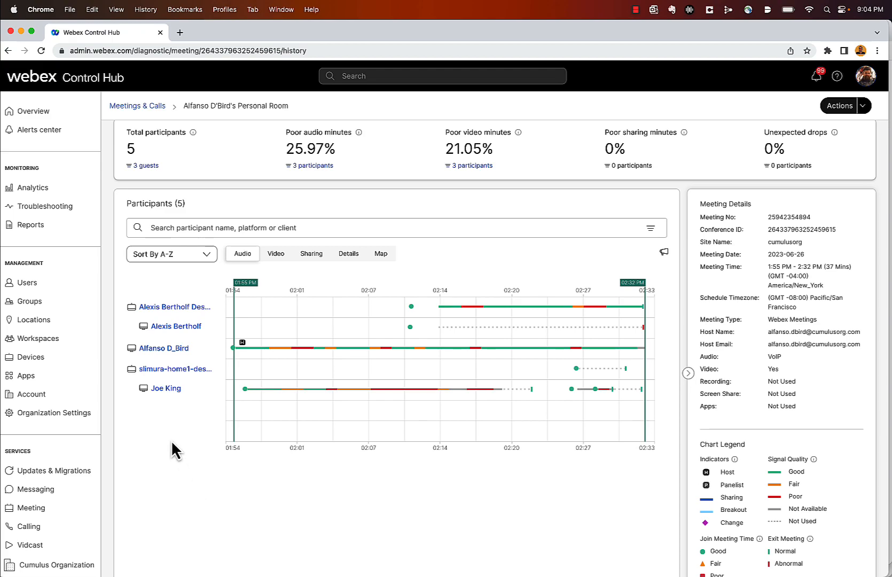
mouse_move(167, 387)
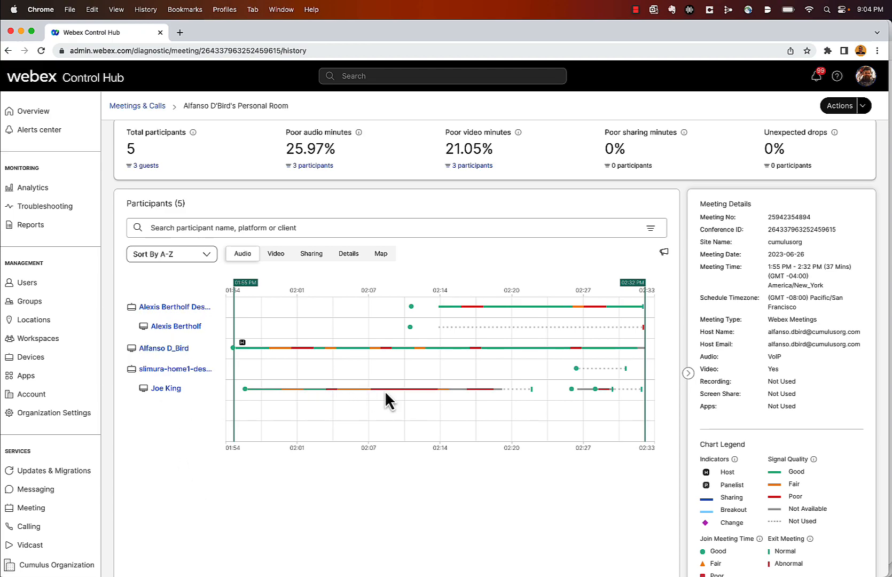
mouse_move(166, 388)
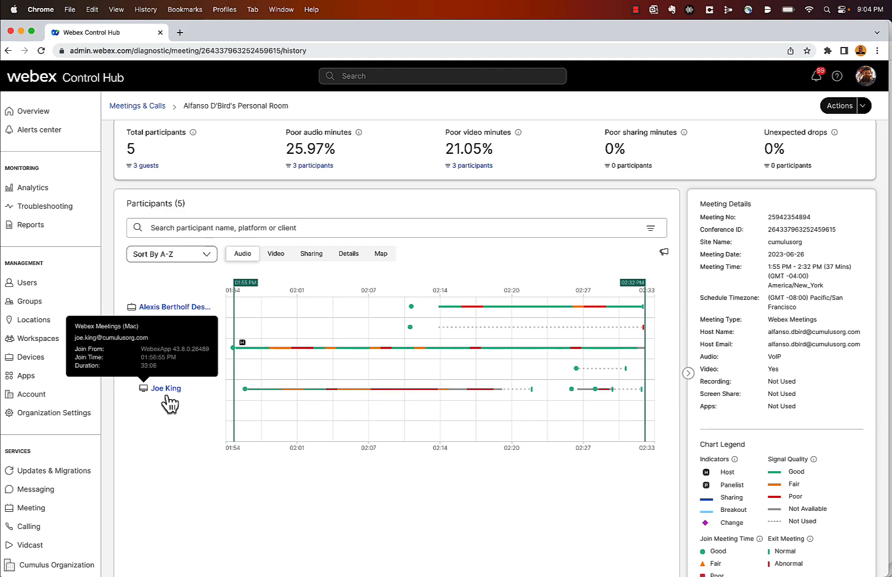
mouse_move(174, 393)
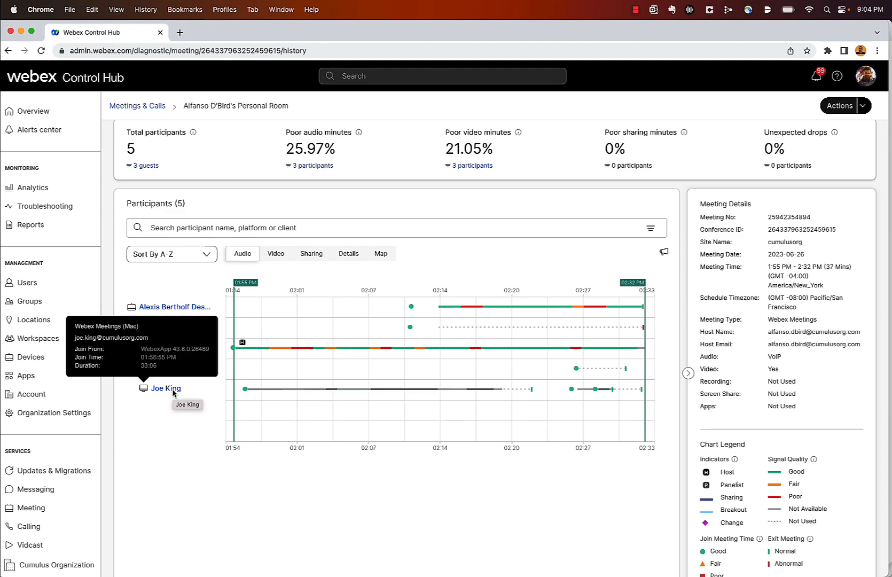
click(165, 388)
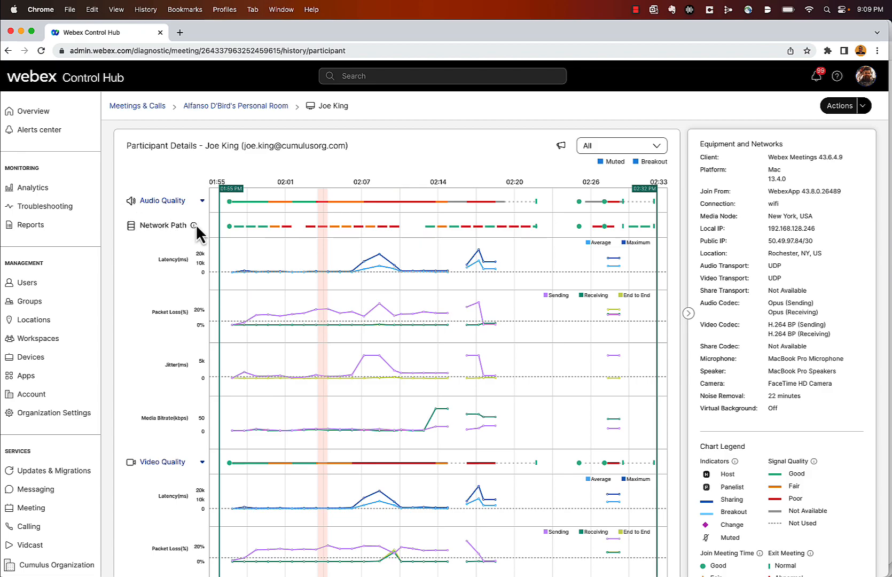
mouse_move(282, 221)
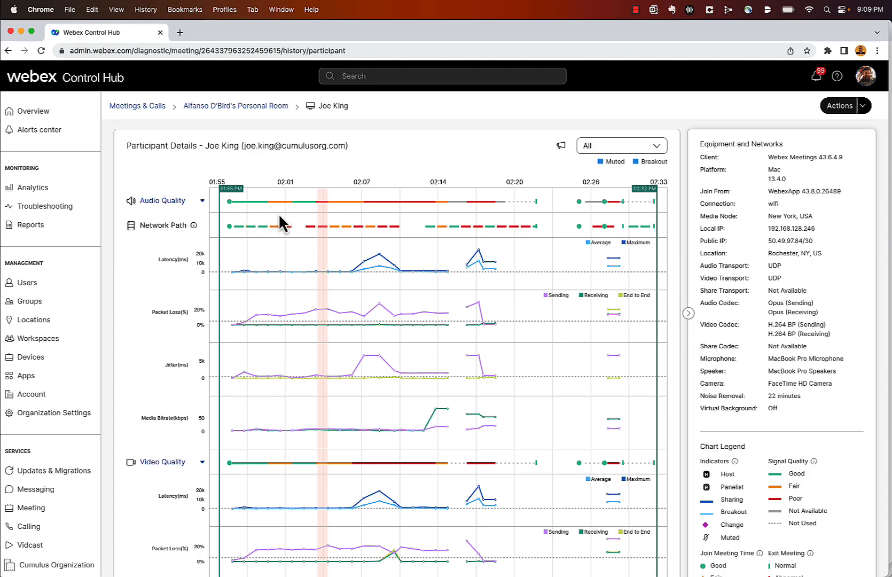
scroll(down, 3)
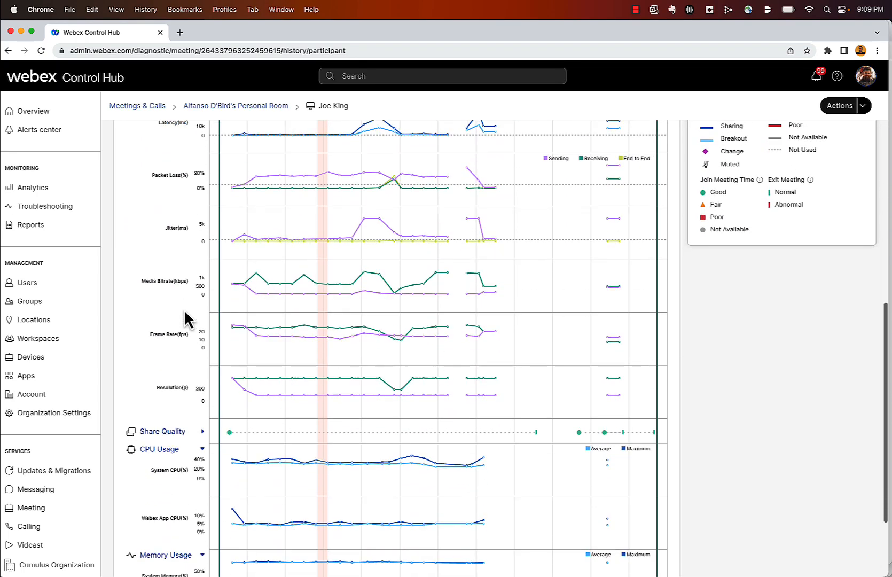
scroll(down, 3)
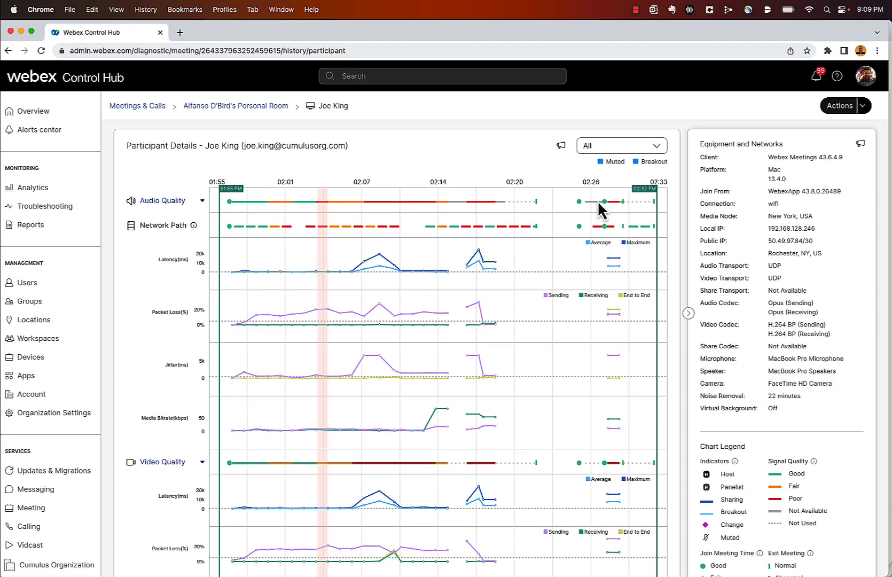
mouse_move(168, 242)
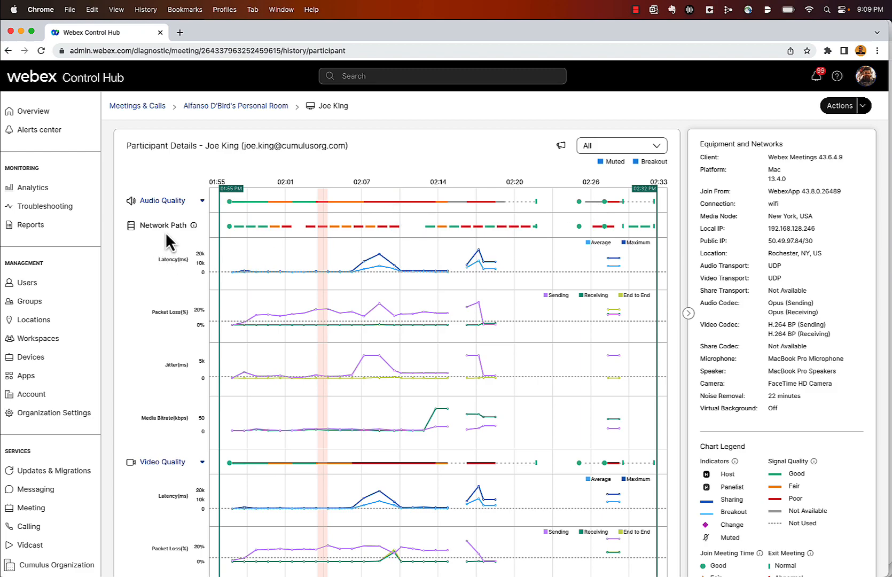
mouse_move(199, 242)
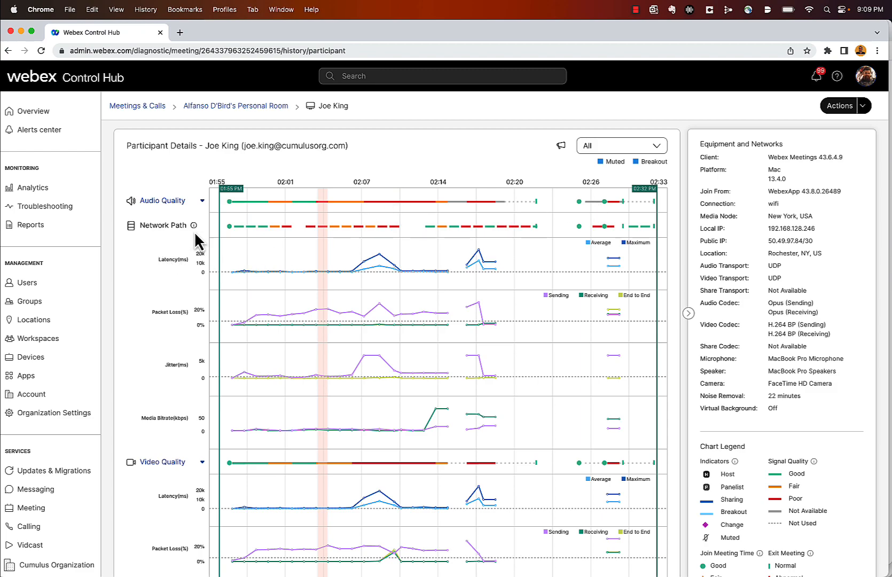
mouse_move(163, 244)
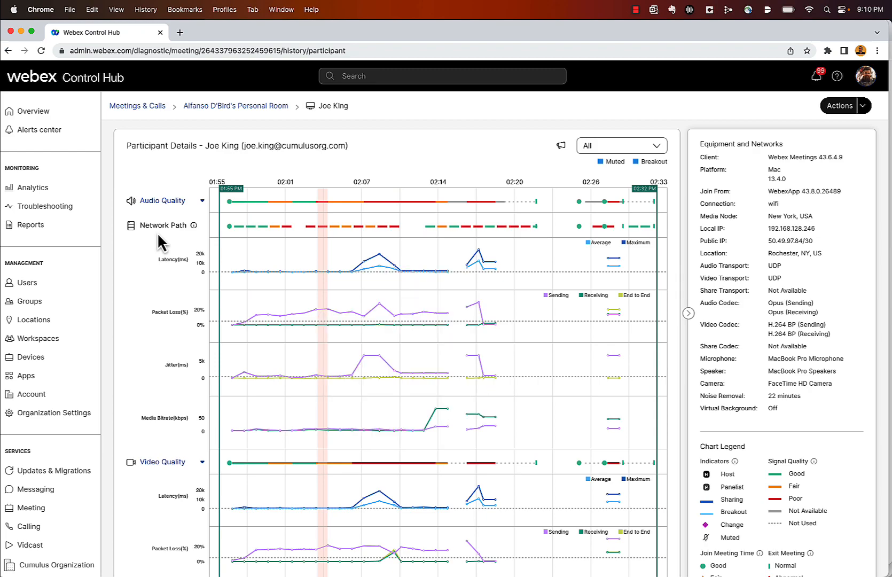
mouse_move(325, 235)
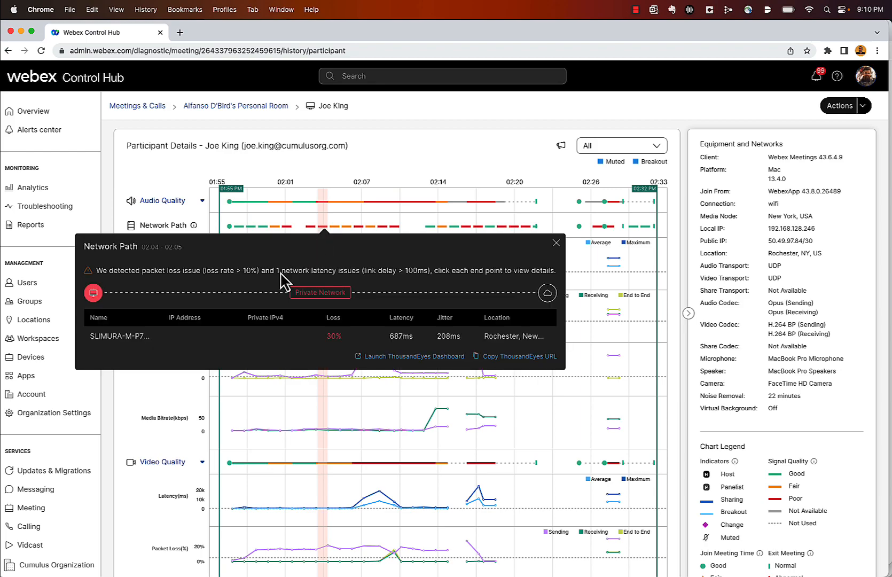
mouse_move(332, 356)
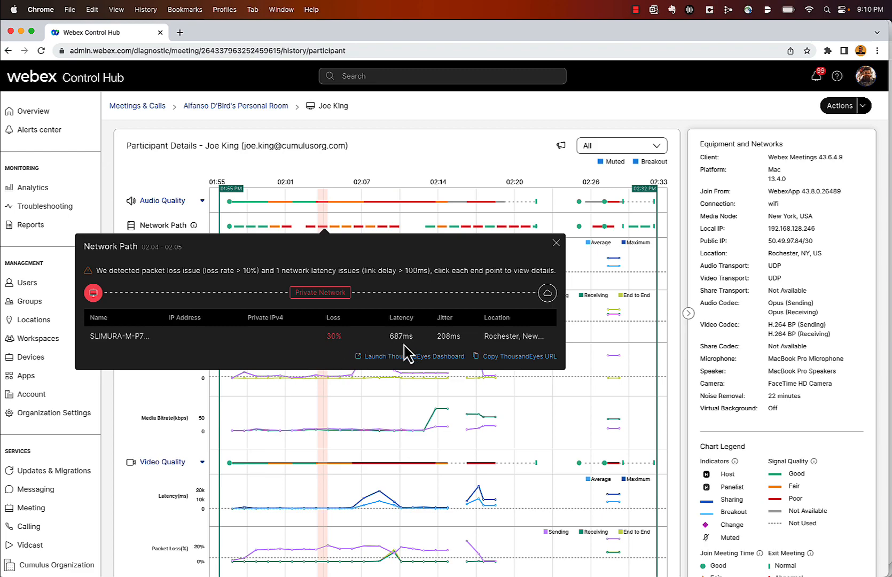
mouse_move(513, 347)
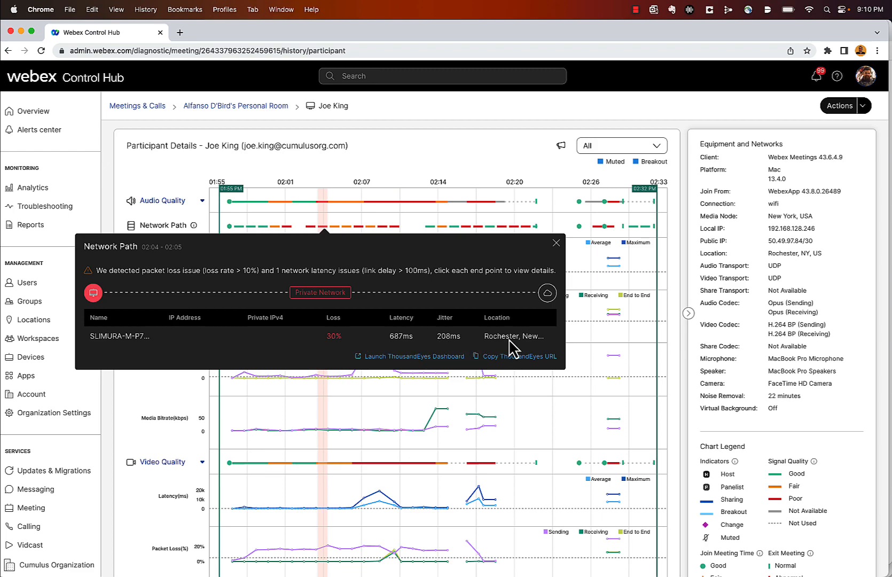
mouse_move(392, 356)
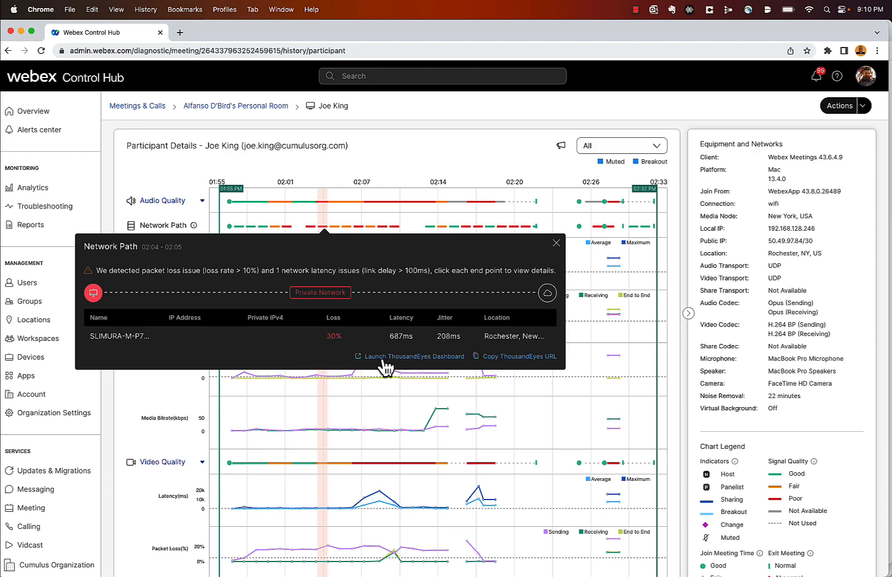
Launch the ThousandEyes dashboard for this network path's analysis.
click(413, 356)
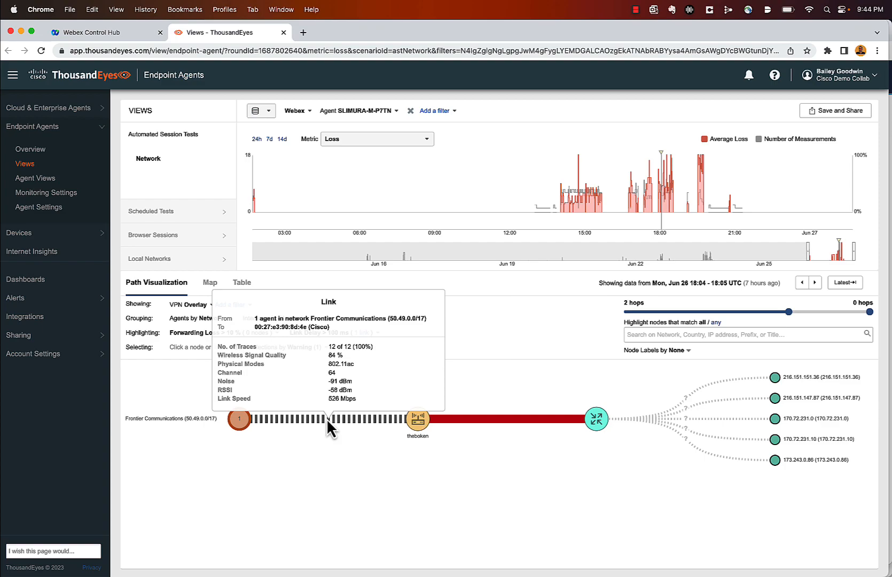
mouse_move(340, 428)
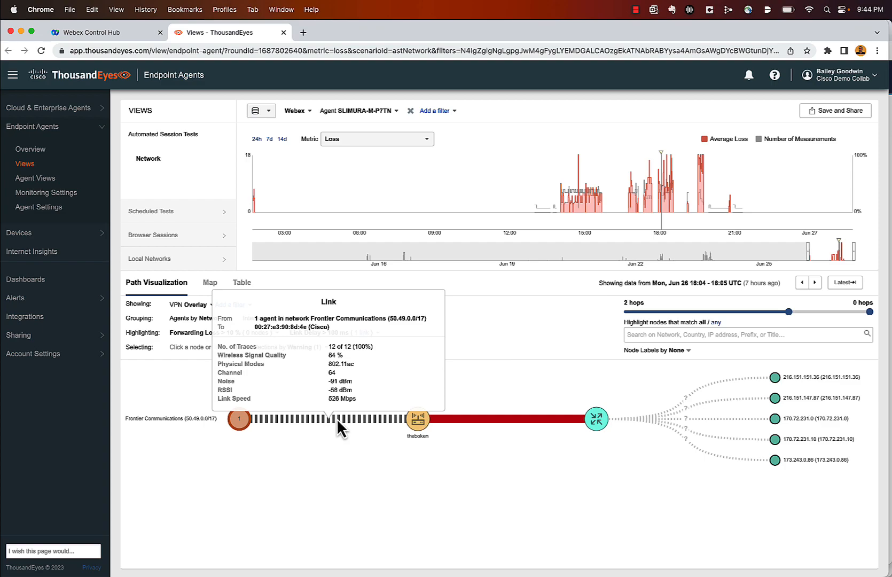
mouse_move(370, 427)
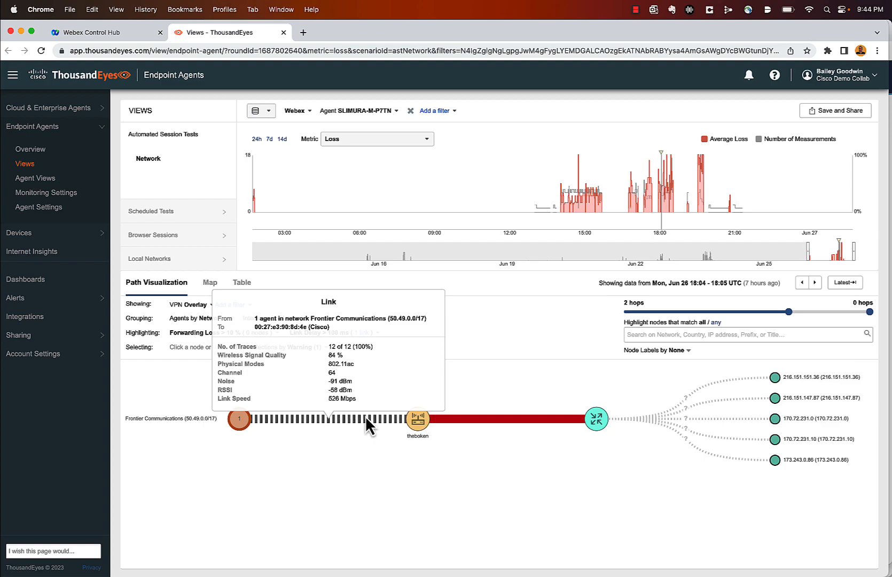
mouse_move(389, 430)
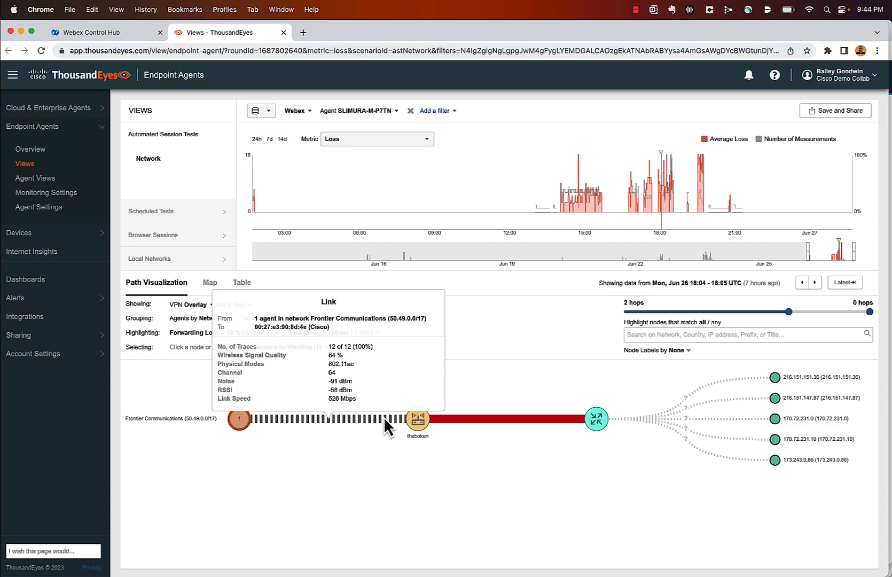
mouse_move(405, 429)
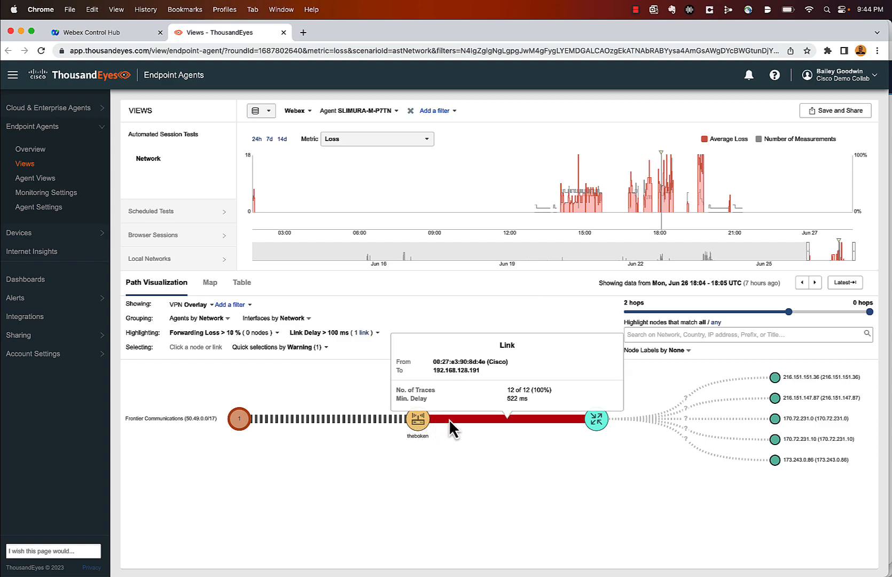
mouse_move(455, 429)
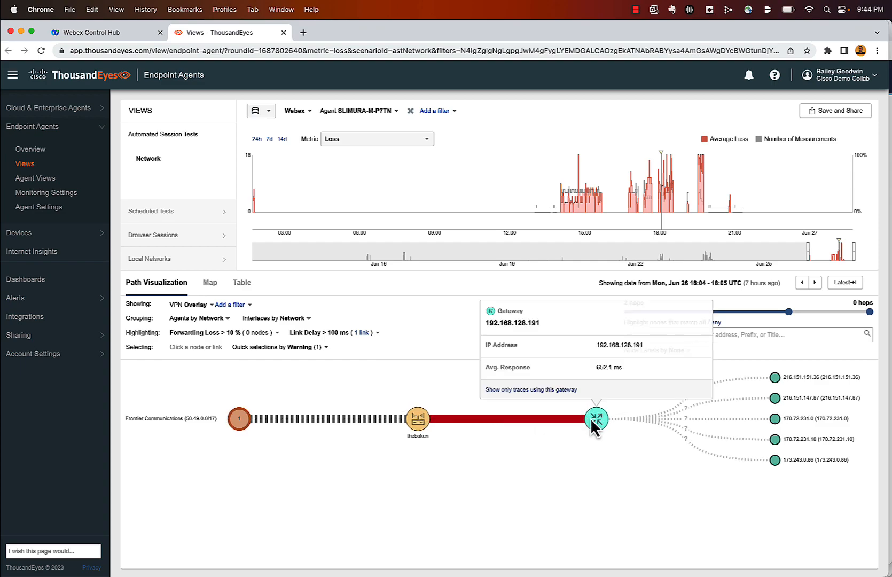
mouse_move(747, 387)
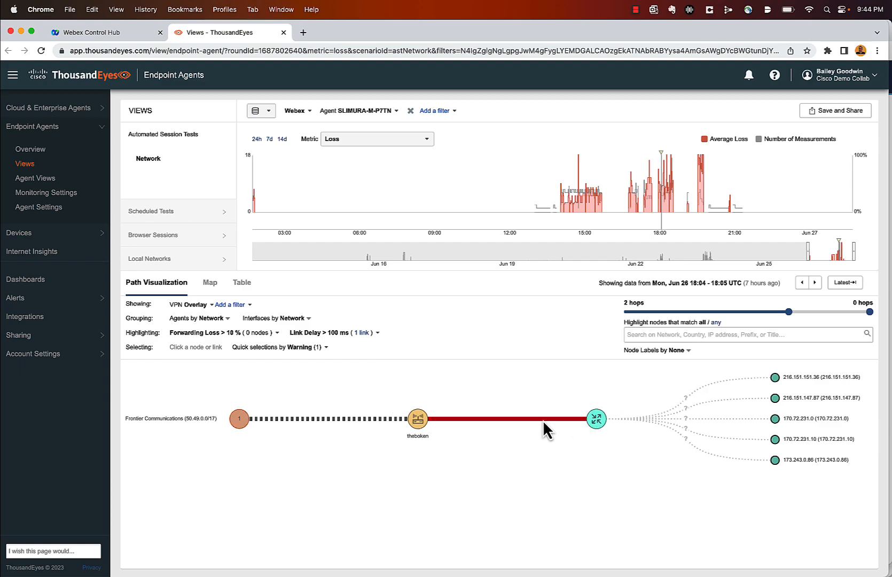
mouse_move(544, 421)
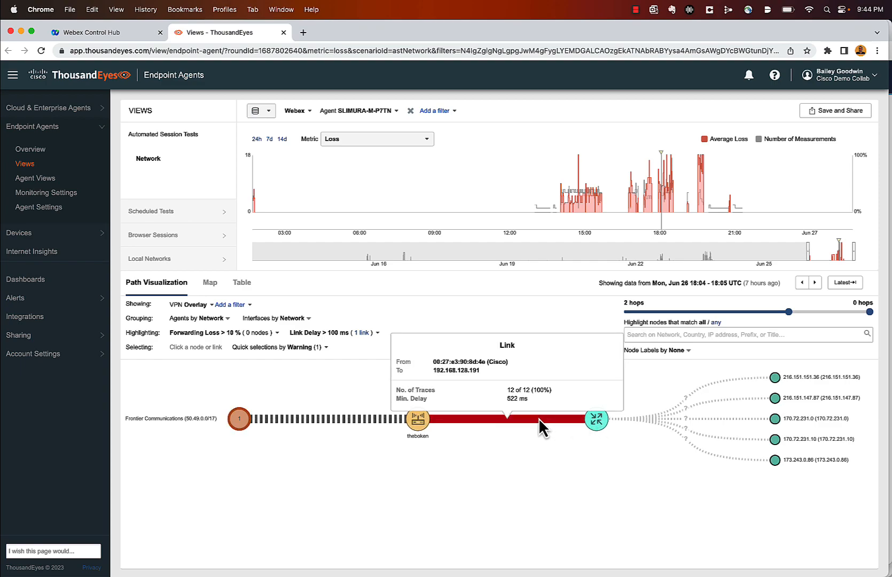
mouse_move(472, 430)
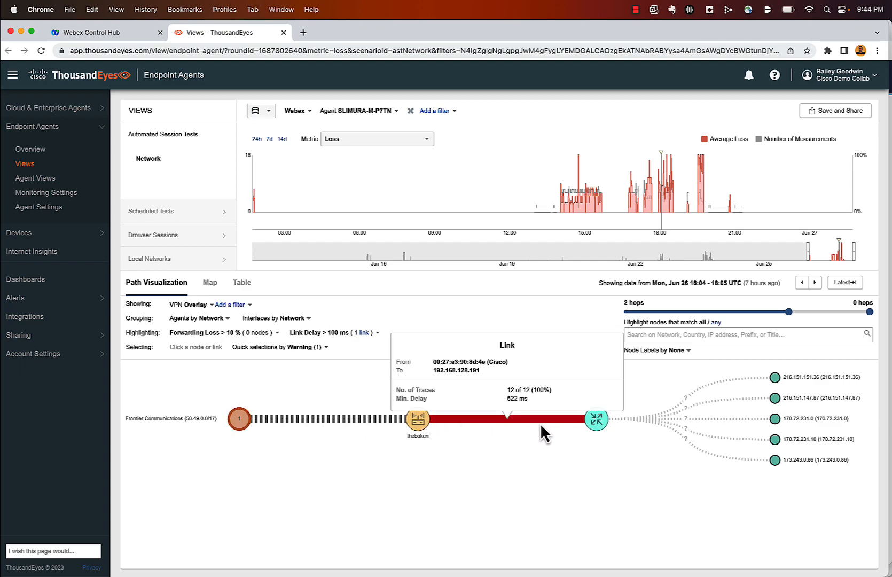
mouse_move(586, 432)
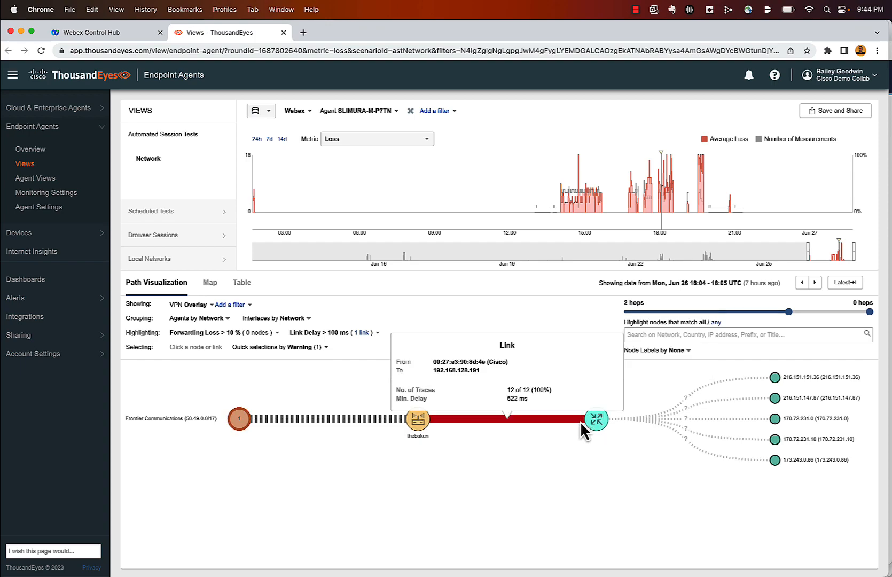